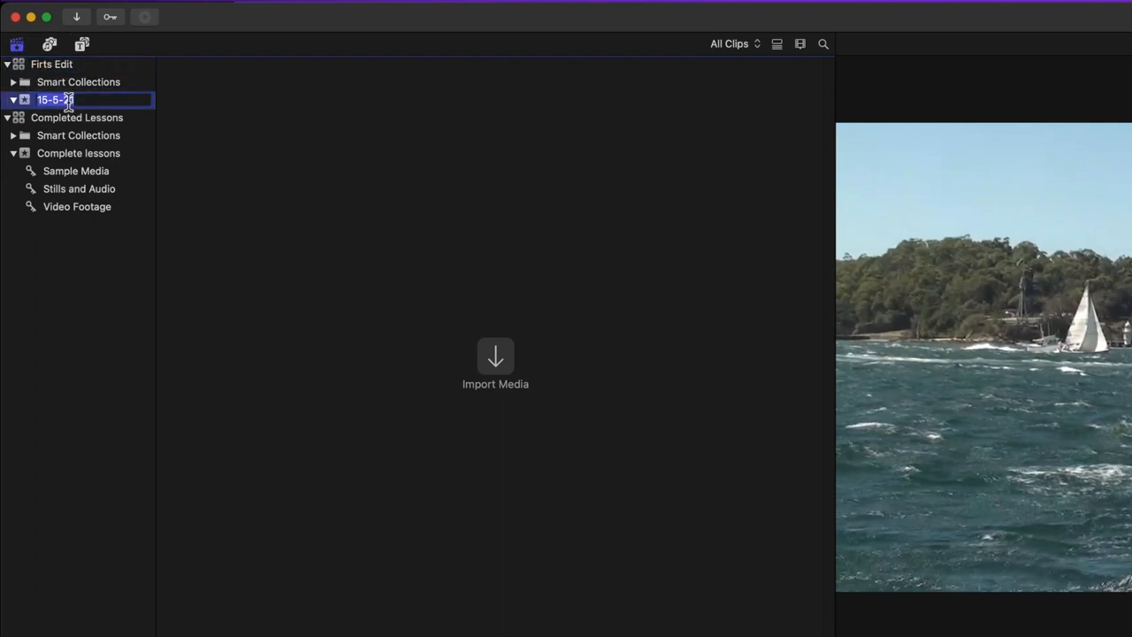
Step: Enter the text 'First Edit' while the Untitled library's 18-5-21 event is shown
text(First Edit)
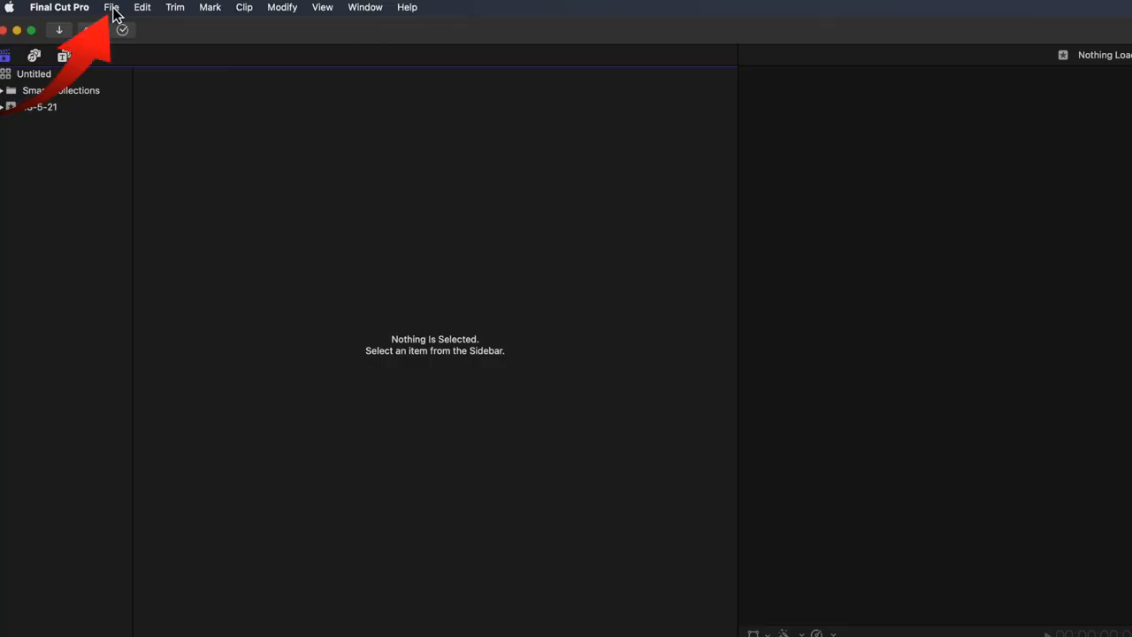
Step: Create a new library saved as 'My First Edit' via File > New > Library
click(113, 7)
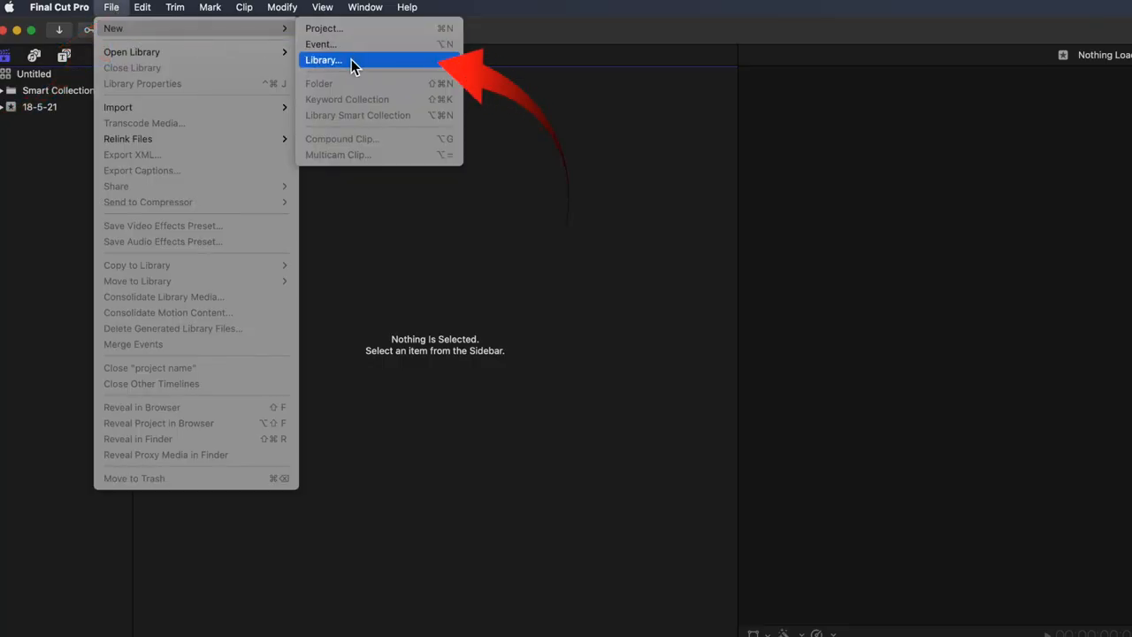
click(322, 60)
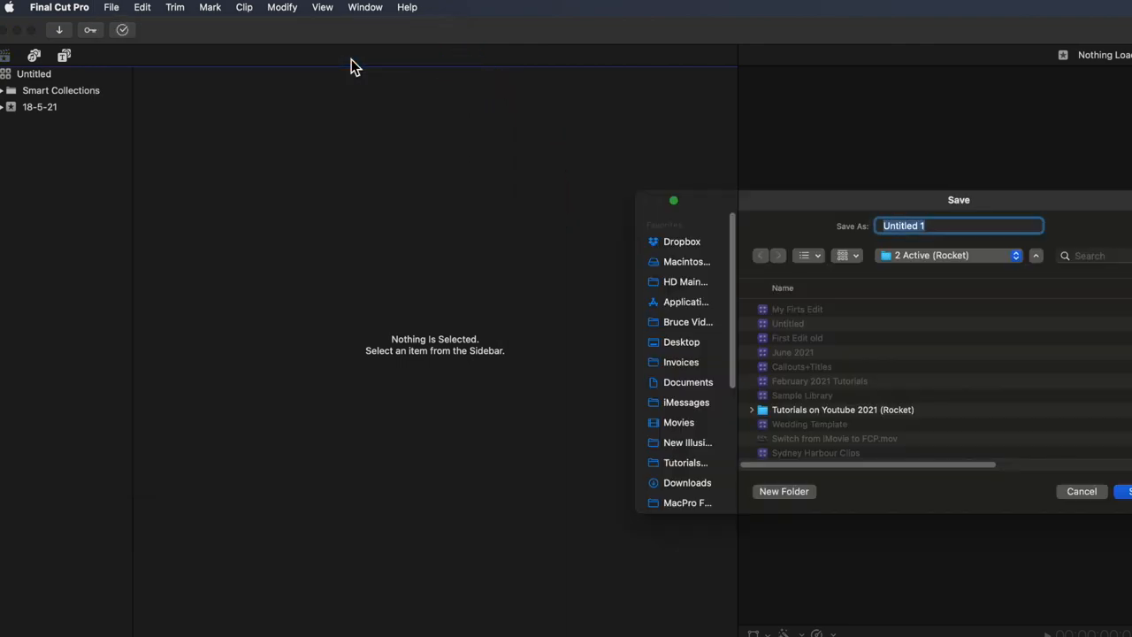
text(My First Edit)
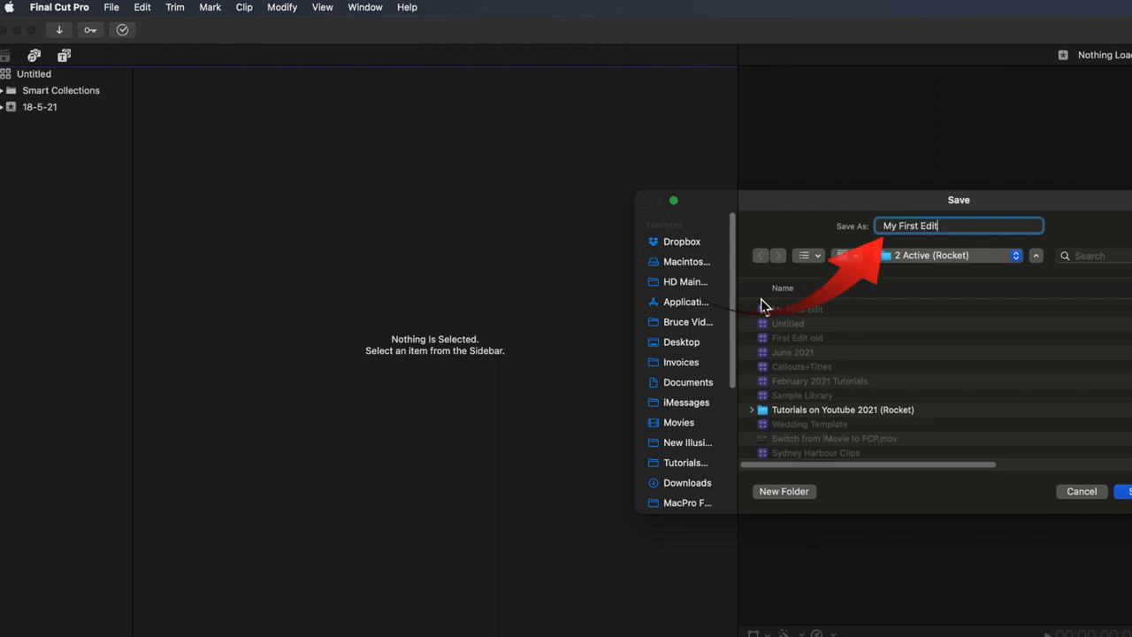
click(1130, 492)
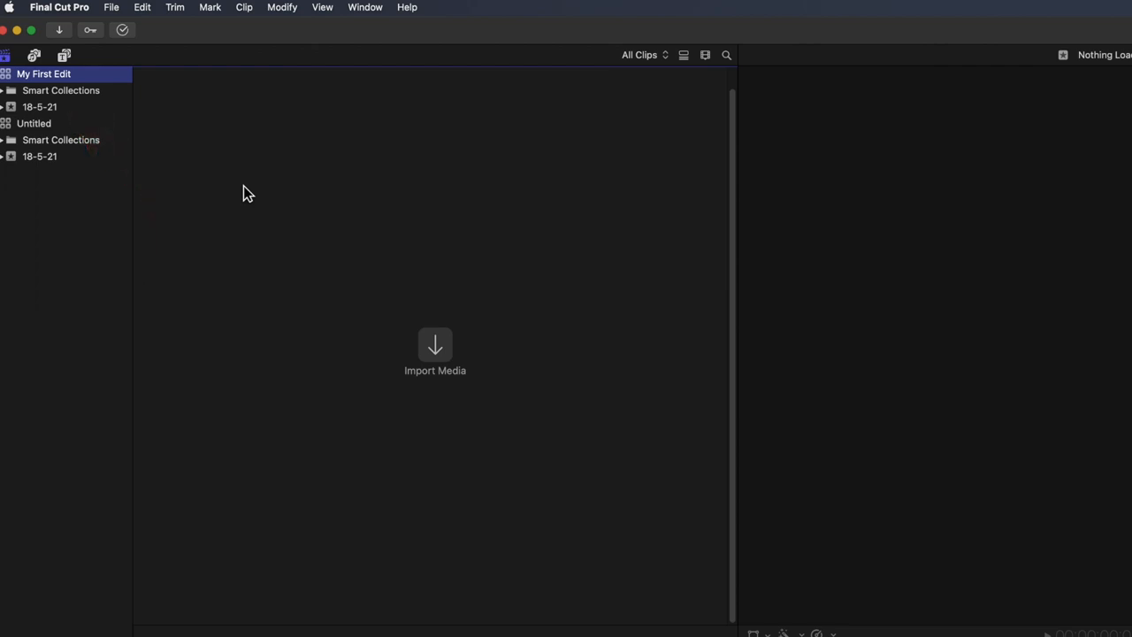
Step: Rename the 18-5-21 event in the My First Edit library to 'My First Edit'
click(39, 107)
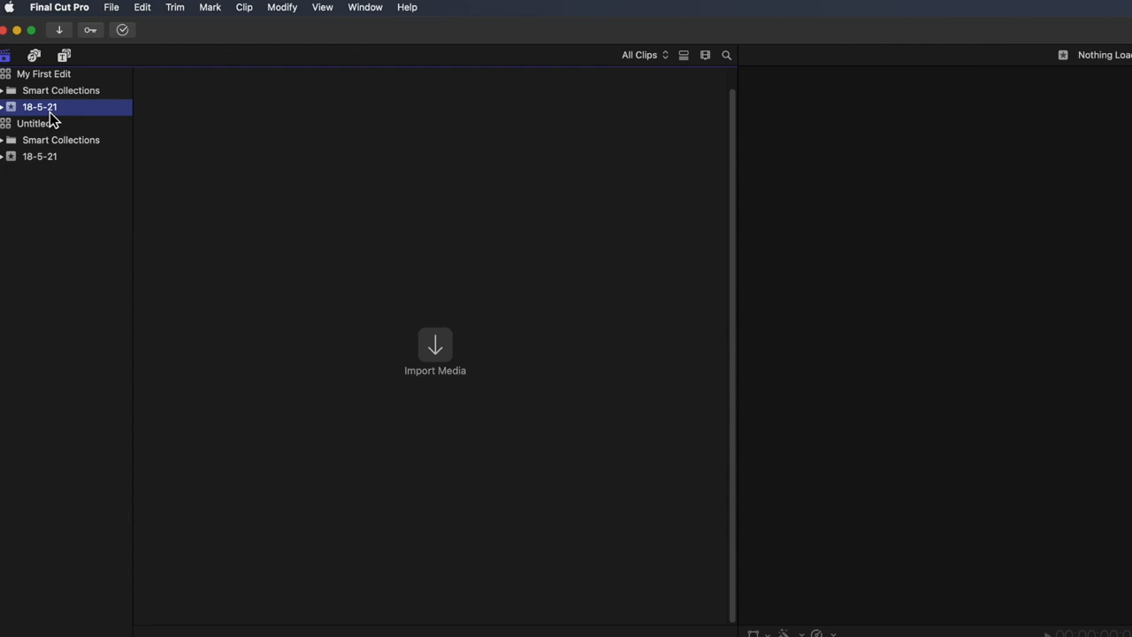
double_click(39, 106)
text(My First Edit)
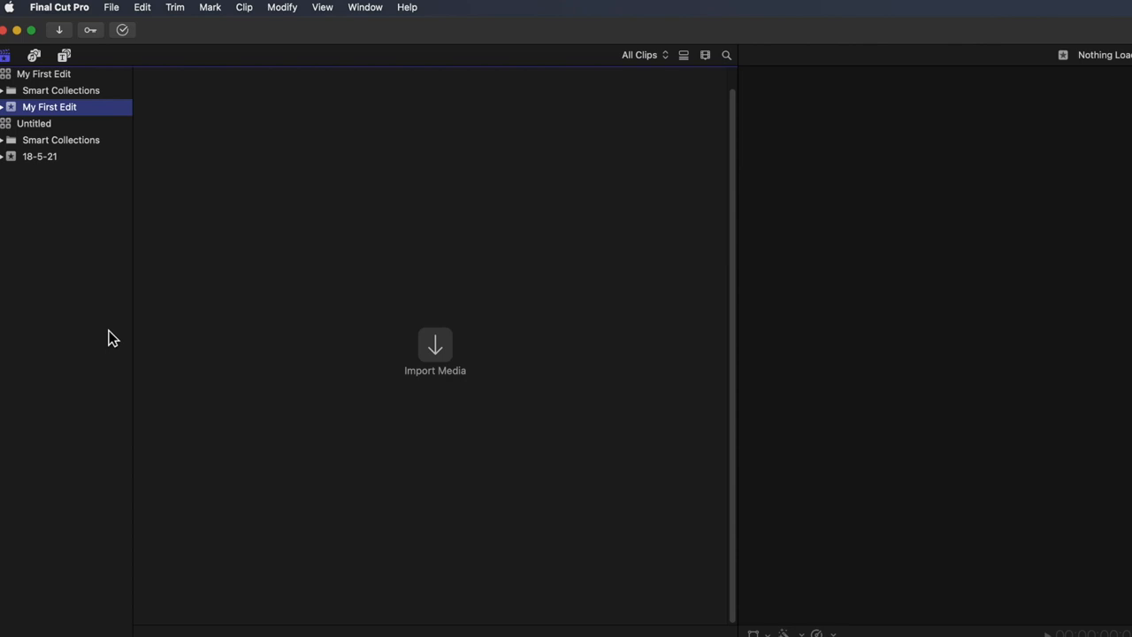
mouse_move(105, 347)
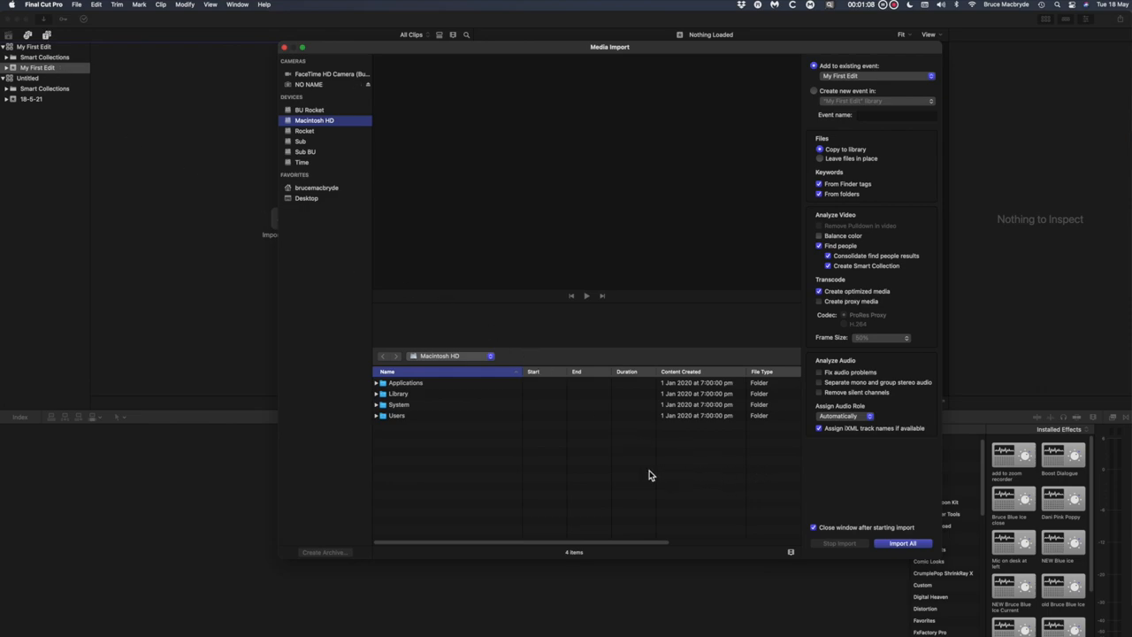
mouse_move(656, 499)
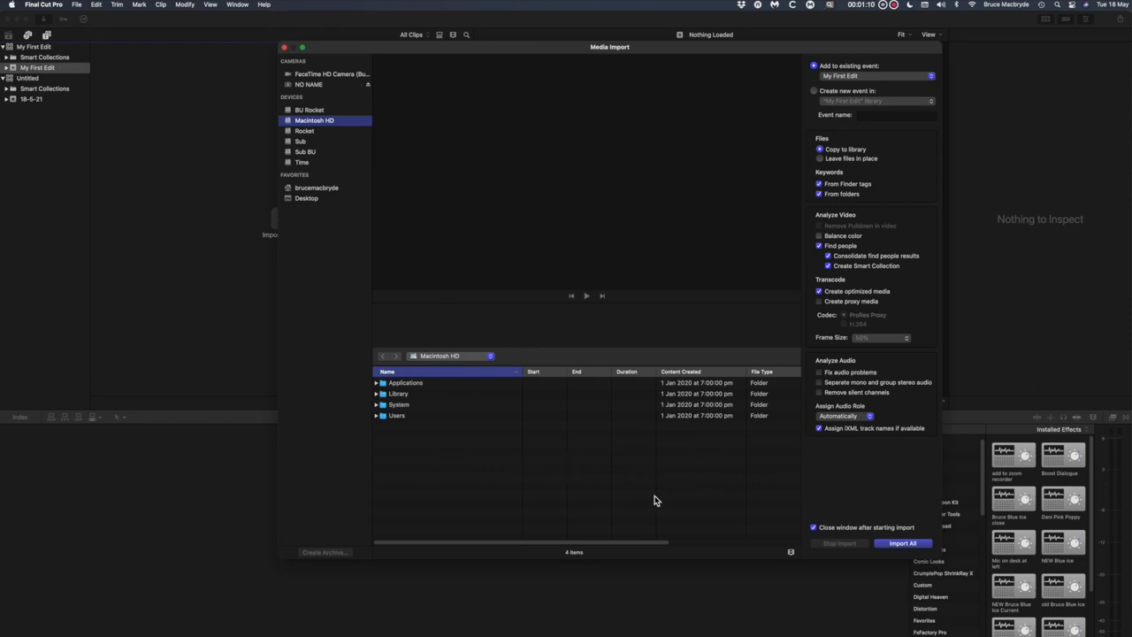
mouse_move(325, 205)
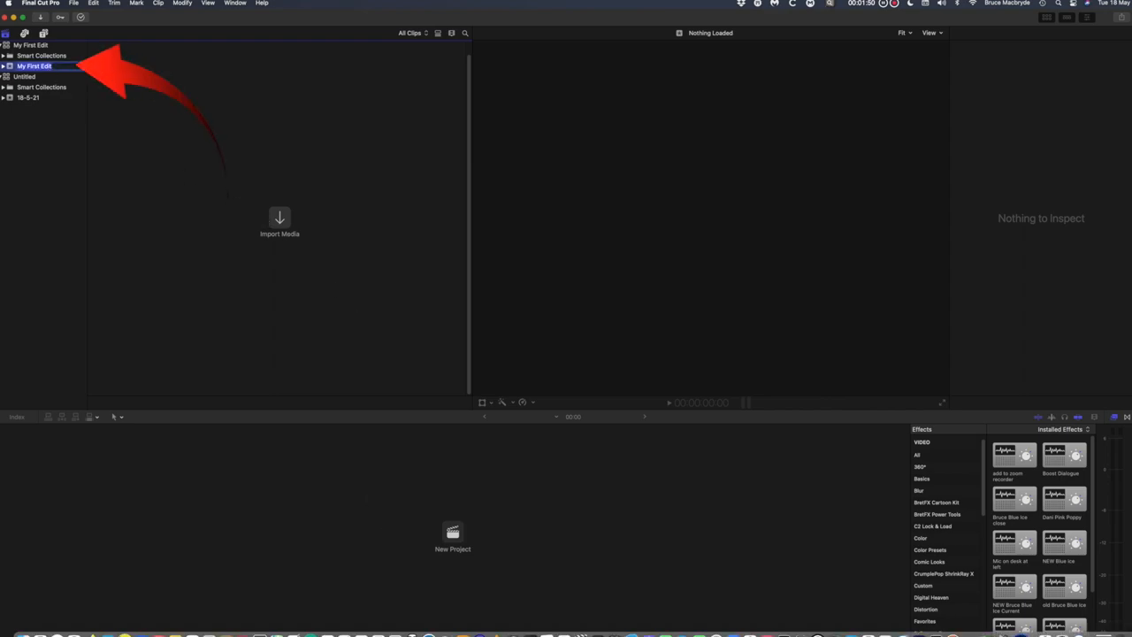
Step: Import the Sample Media folder from the Finder course material into the My First Edit event
click(280, 219)
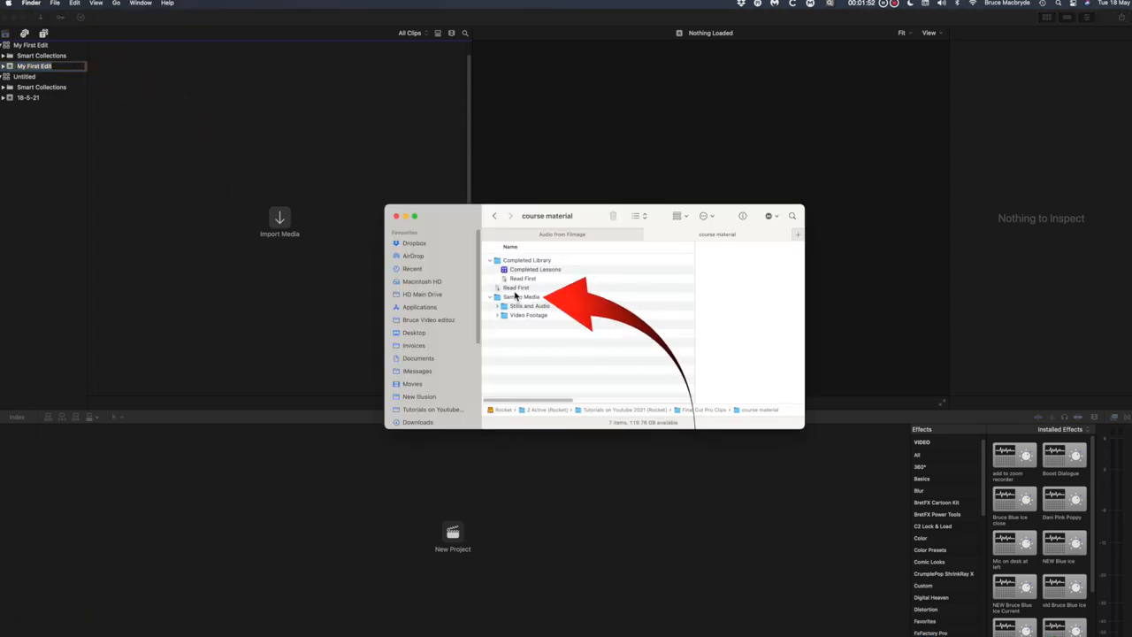
drag(522, 297, 304, 220)
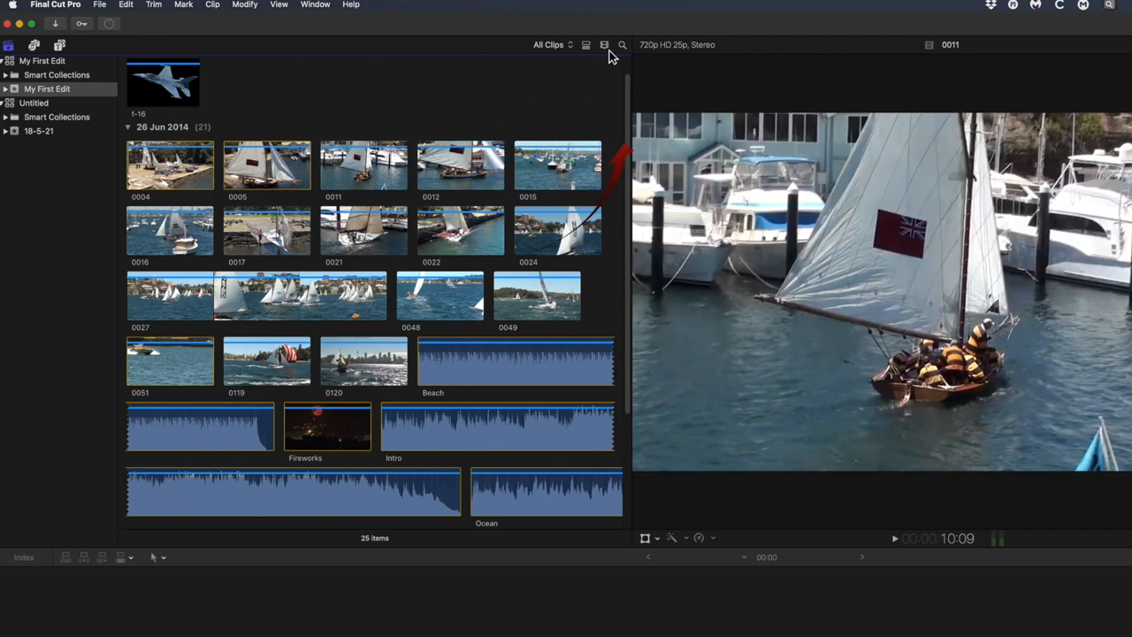
Step: Show clips as single thumbnails, view them as a detailed list, then return to filmstrip thumbnails
click(601, 46)
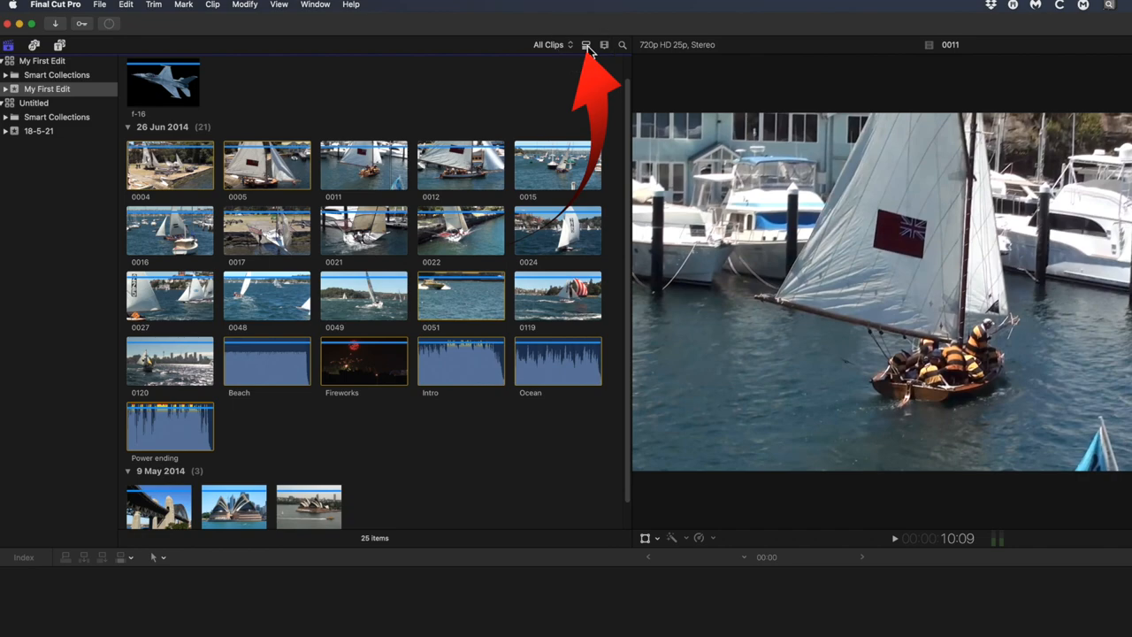
click(602, 45)
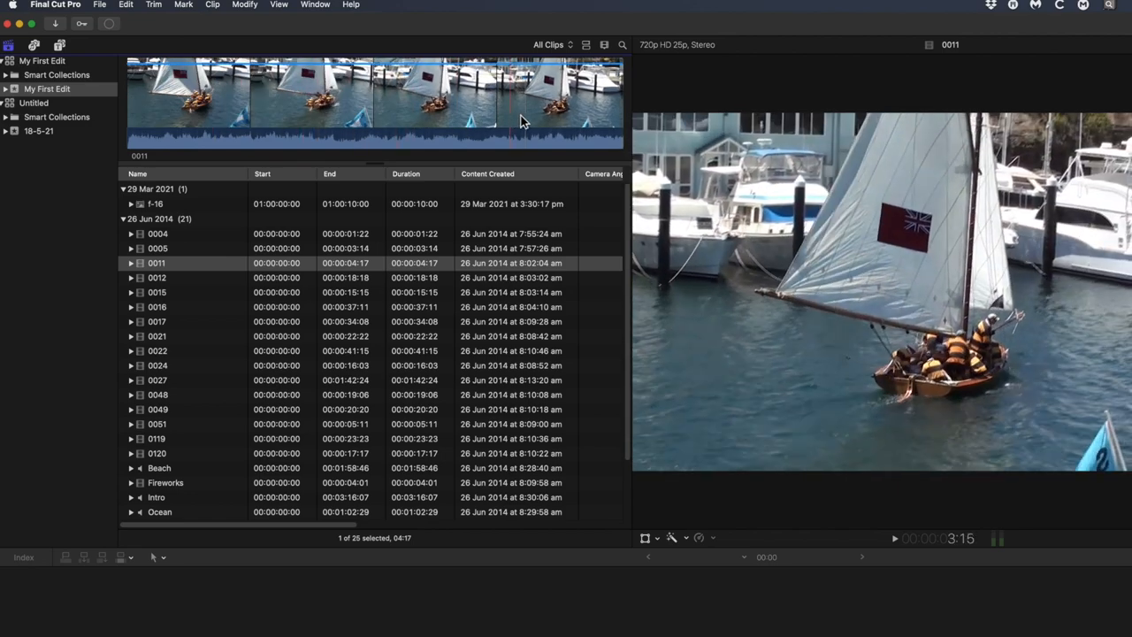
click(589, 44)
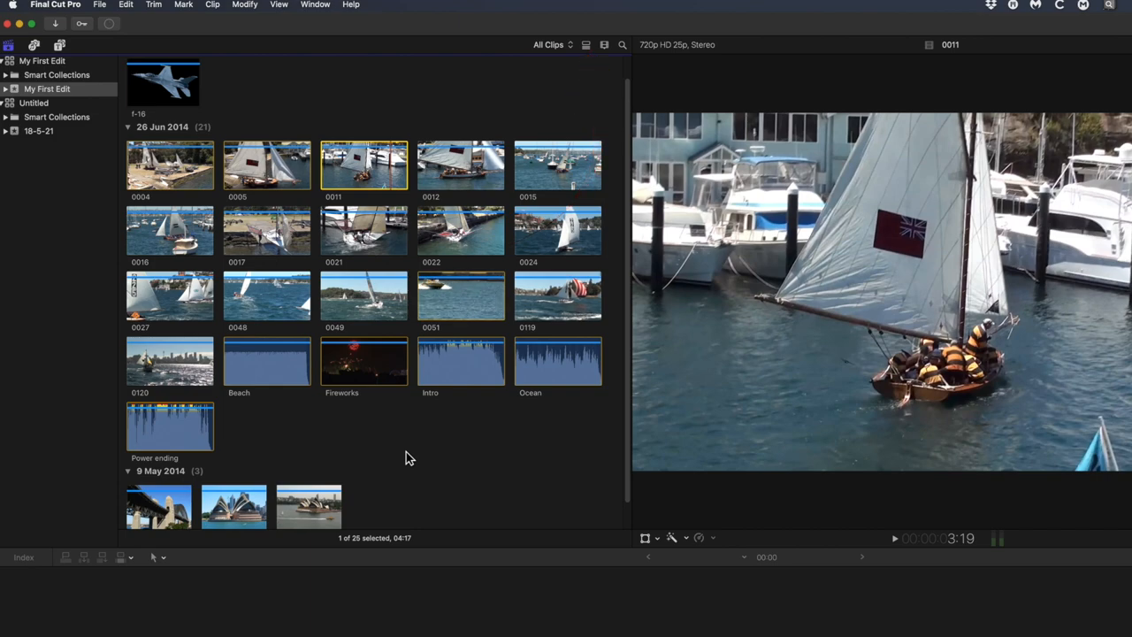
mouse_move(138, 244)
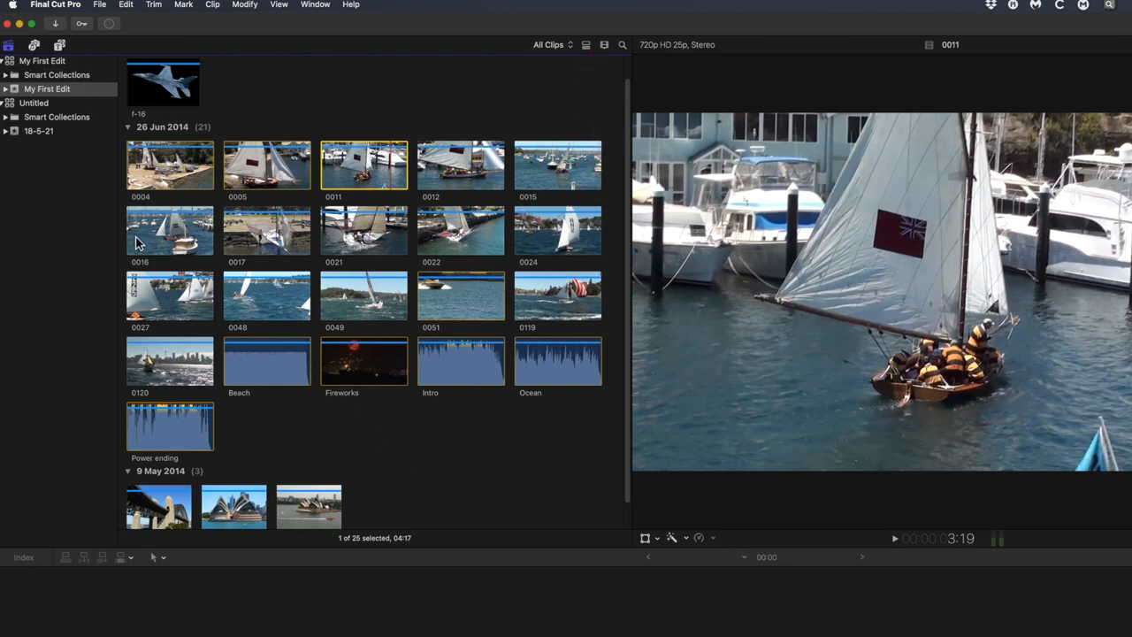
mouse_move(54, 57)
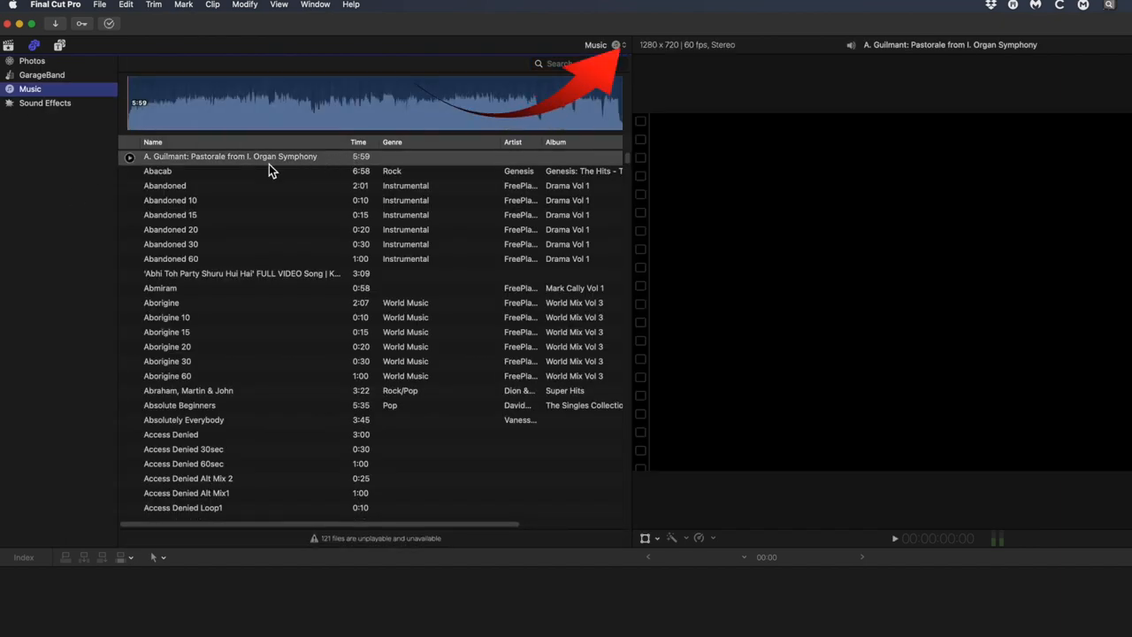
Step: Browse the Music source pop-up of playlists and audio folders, then scroll through the listed songs
click(619, 44)
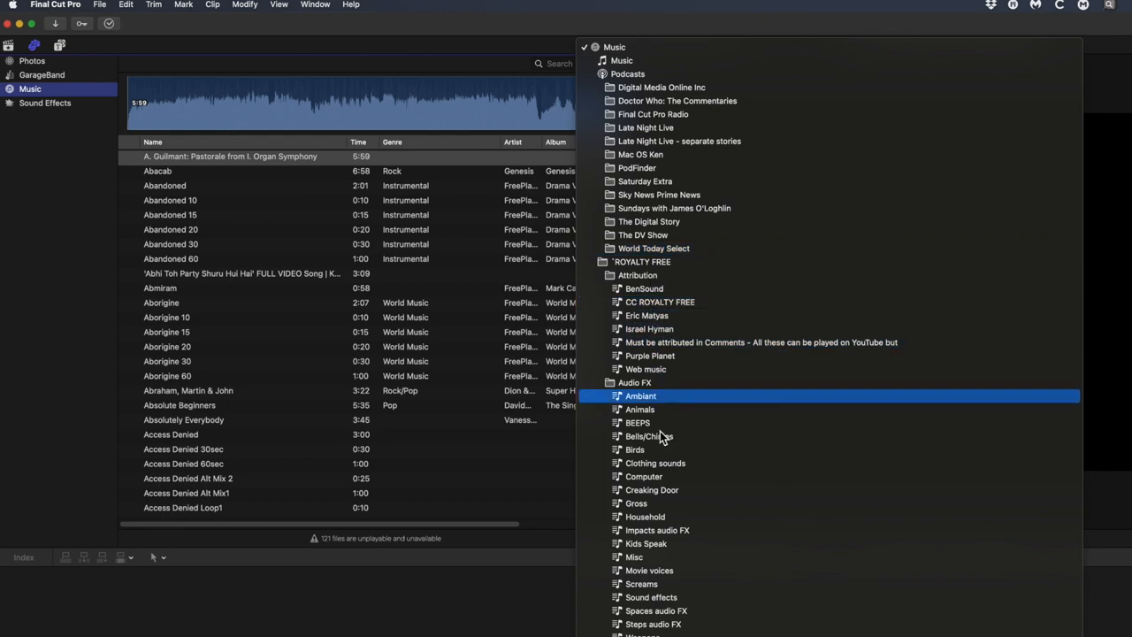
click(637, 450)
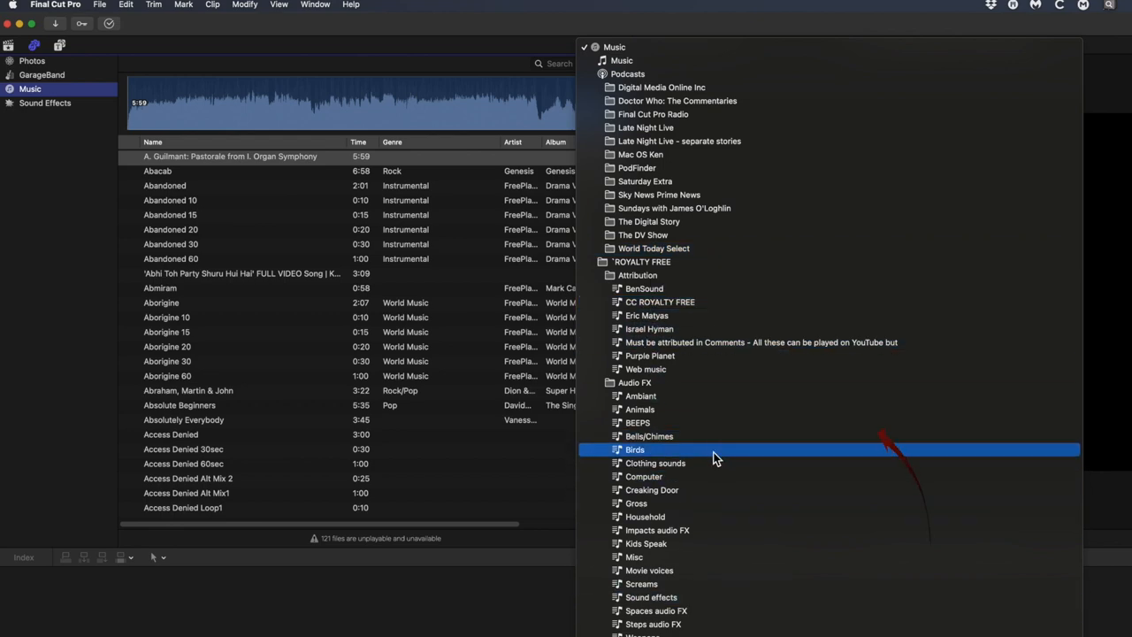
click(649, 221)
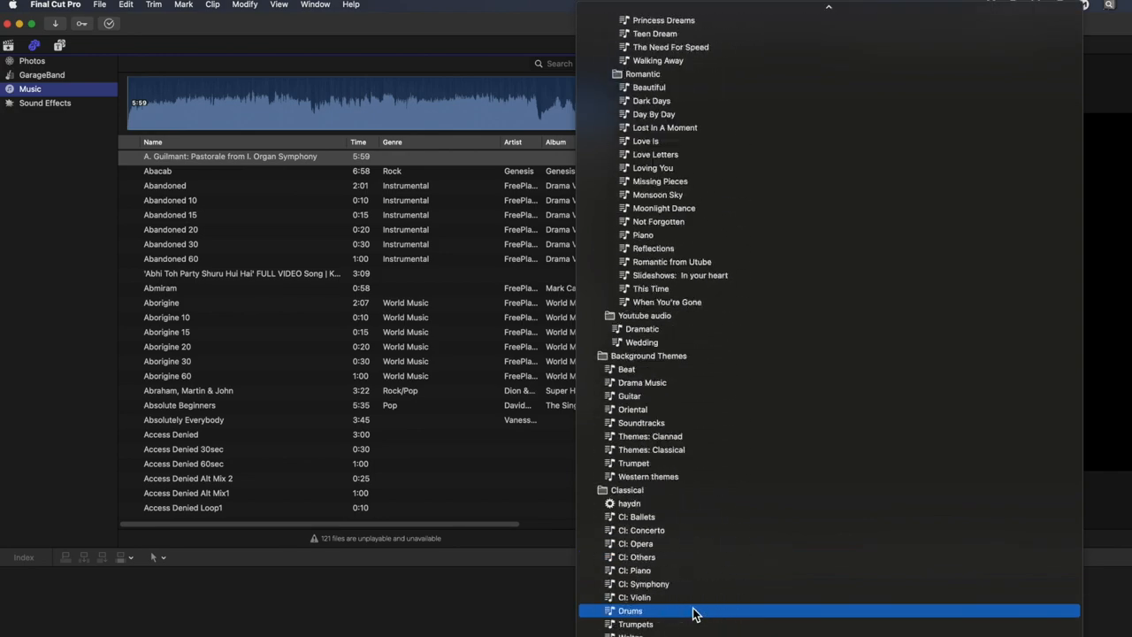
scroll(down, 3)
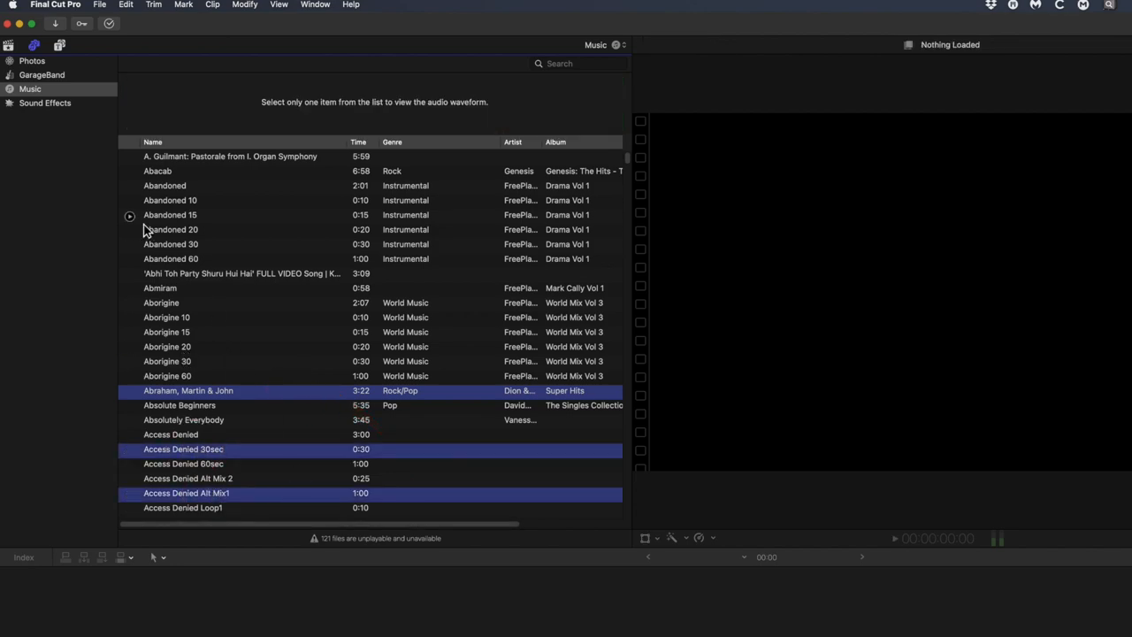
click(28, 60)
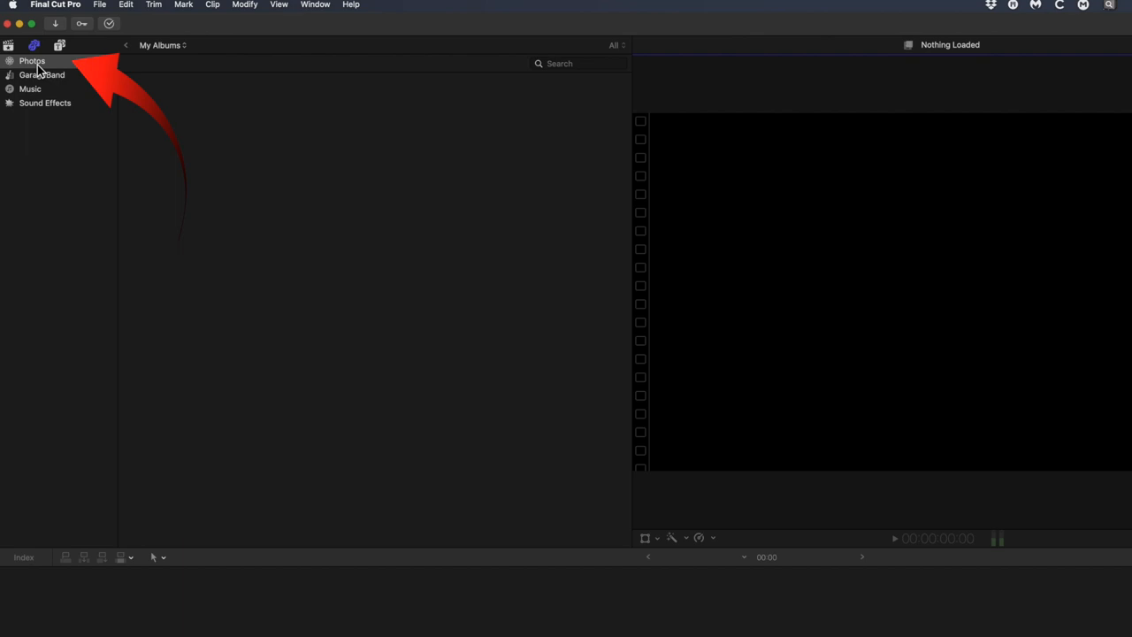
mouse_move(67, 162)
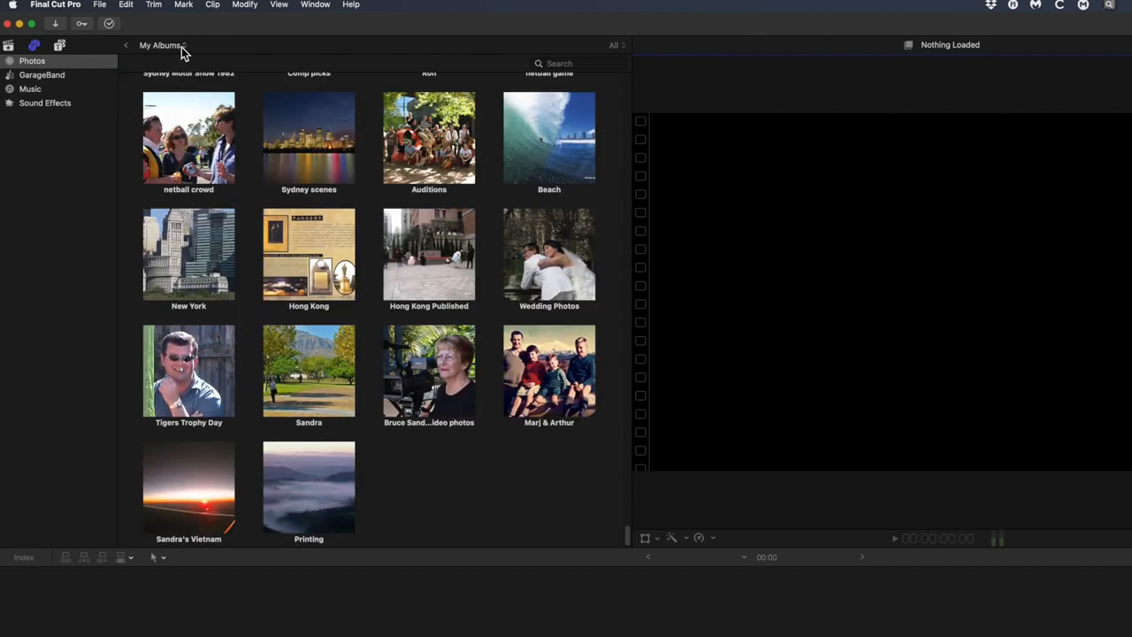
Step: Switch the Photos browser from My Albums to All Photos
click(177, 47)
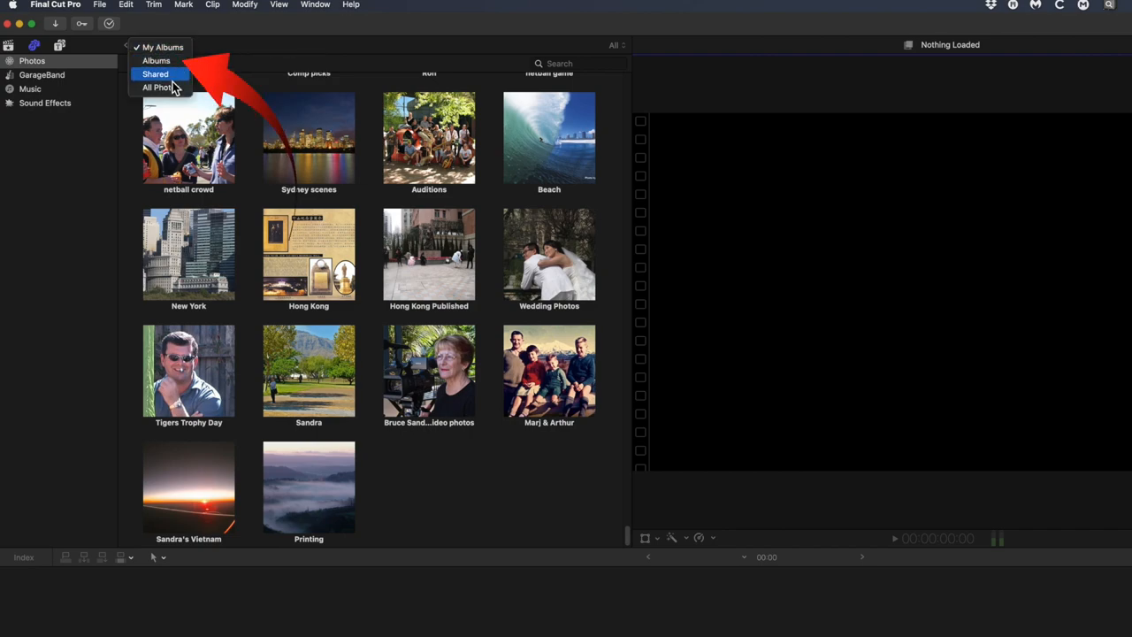
click(159, 88)
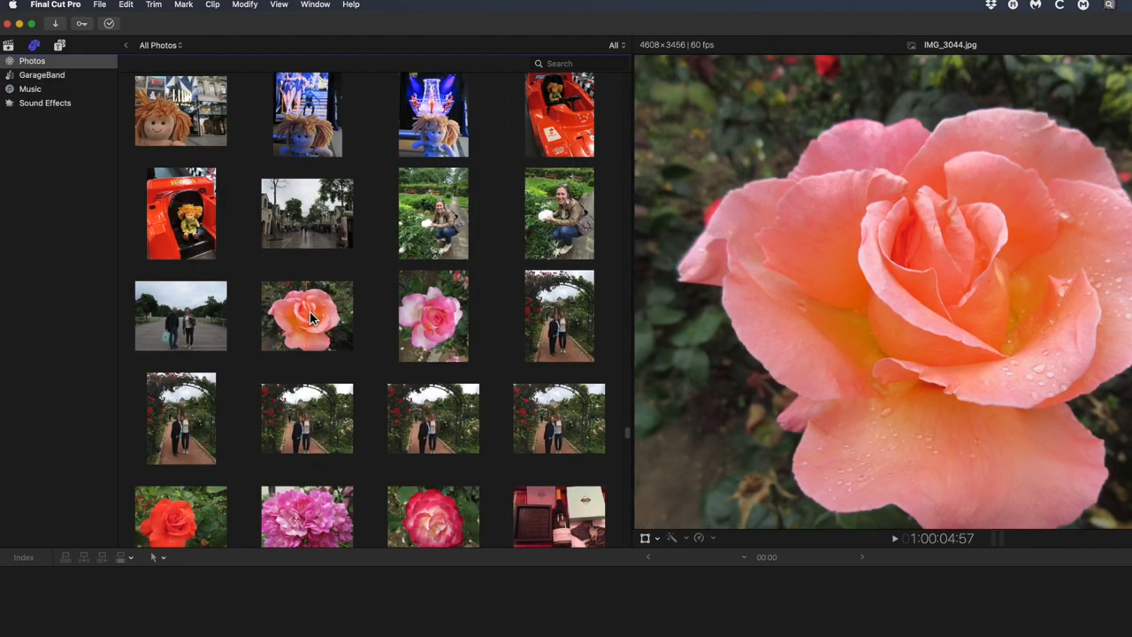
Step: Preview the peach rose, the women under the rose arch, the pink flower and the red-and-white rose
click(308, 315)
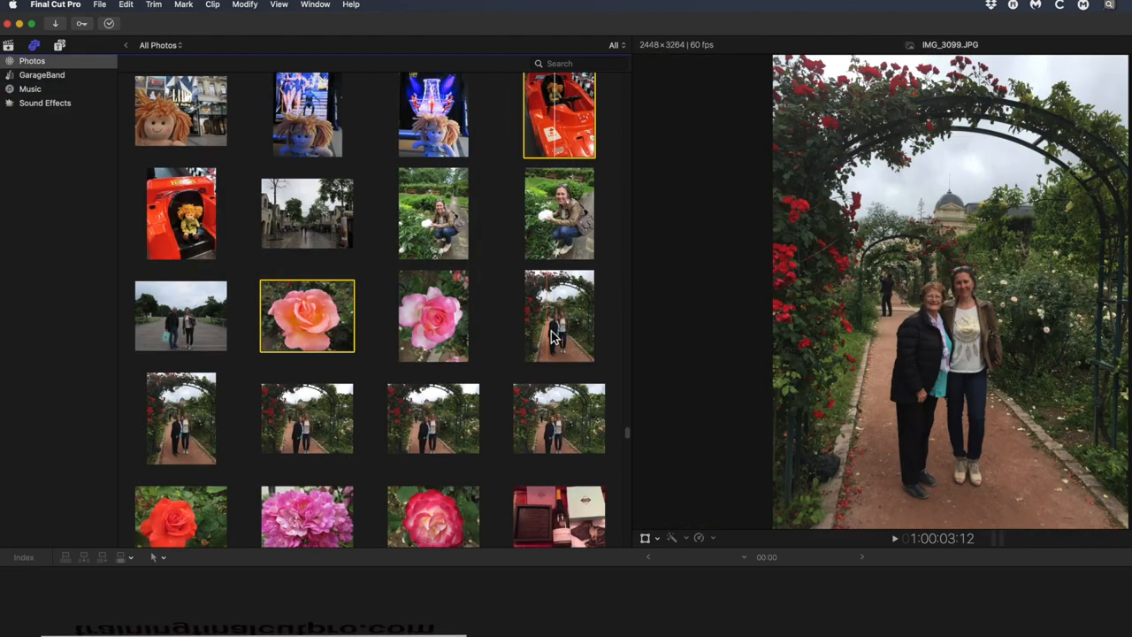
click(560, 315)
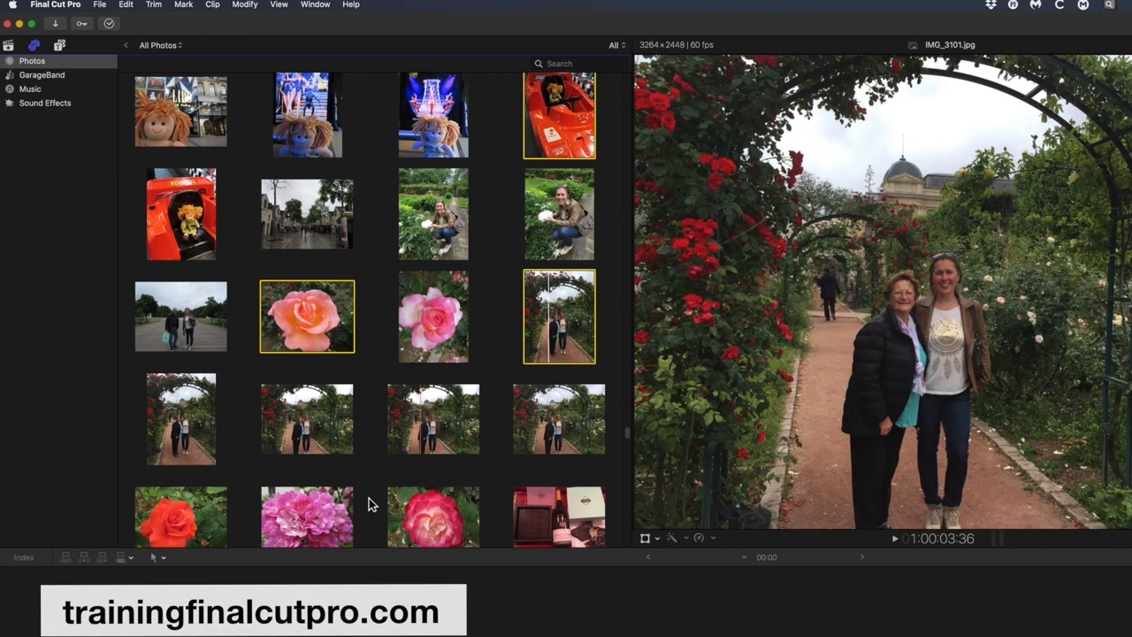
click(432, 516)
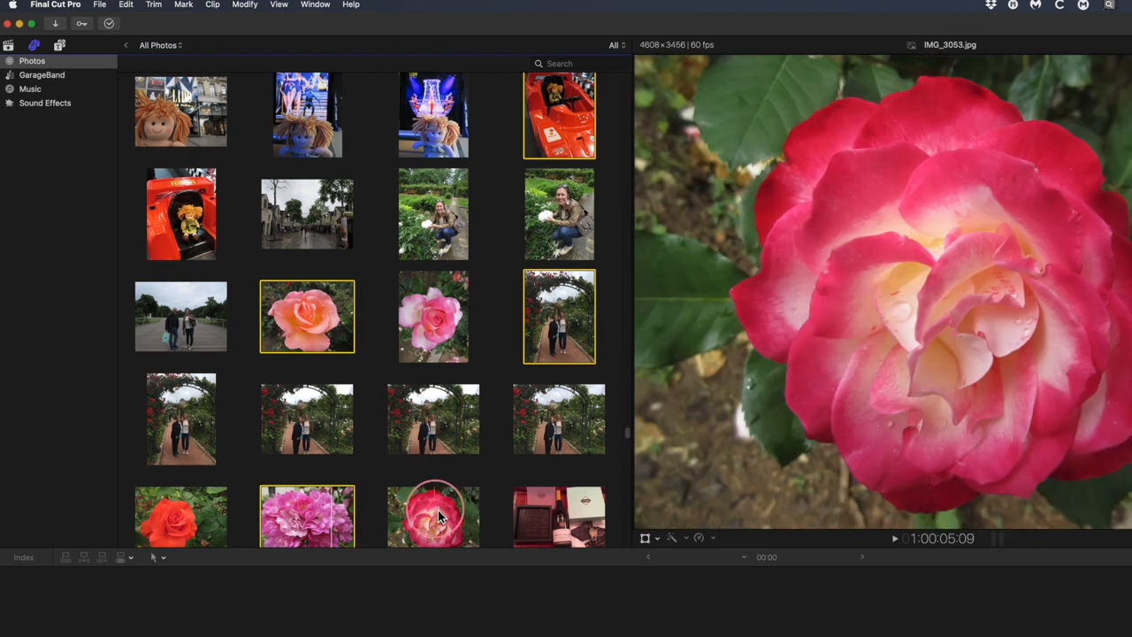
click(434, 517)
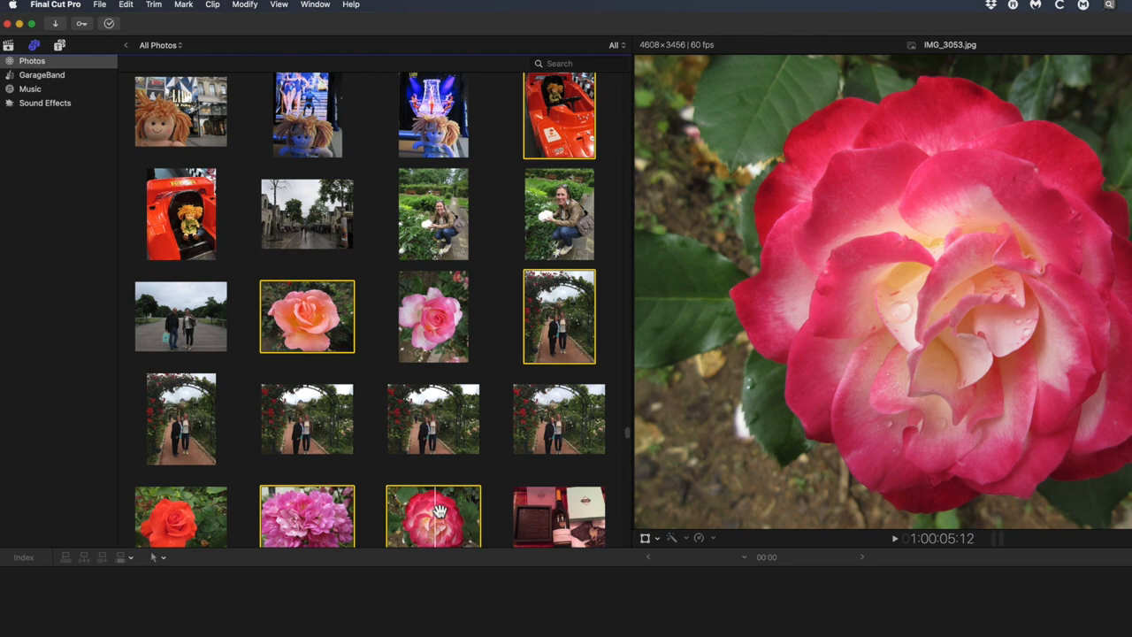